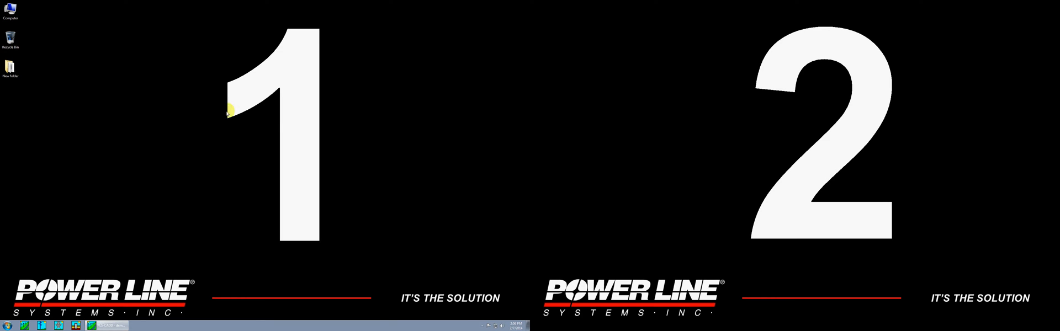
pyautogui.moveTo(271, 152)
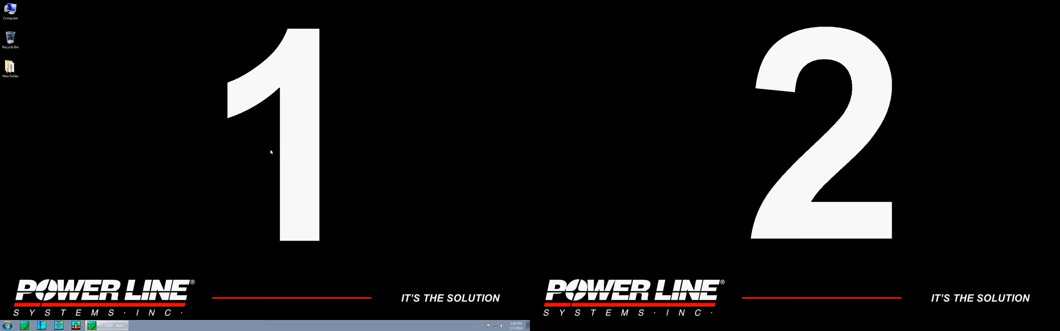
pyautogui.moveTo(629, 144)
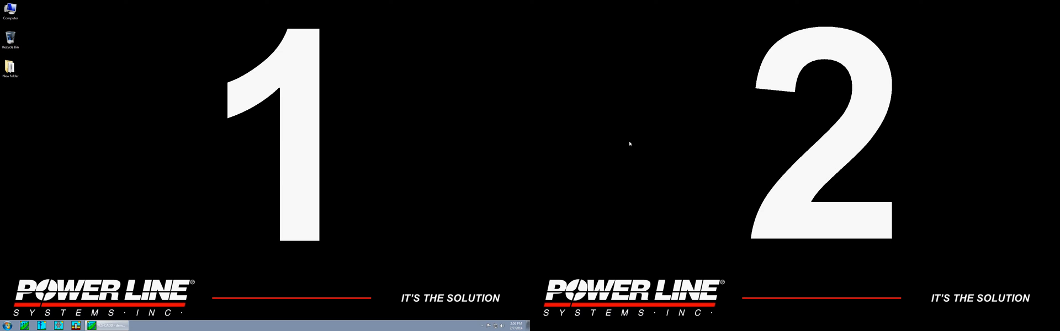
pyautogui.moveTo(427, 156)
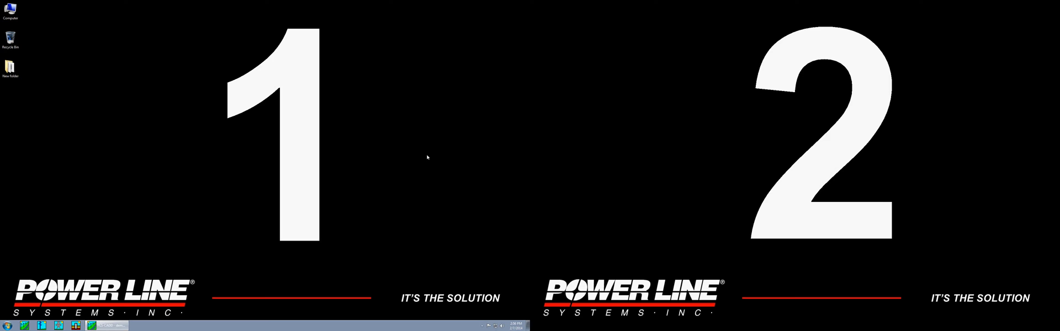
pyautogui.moveTo(204, 229)
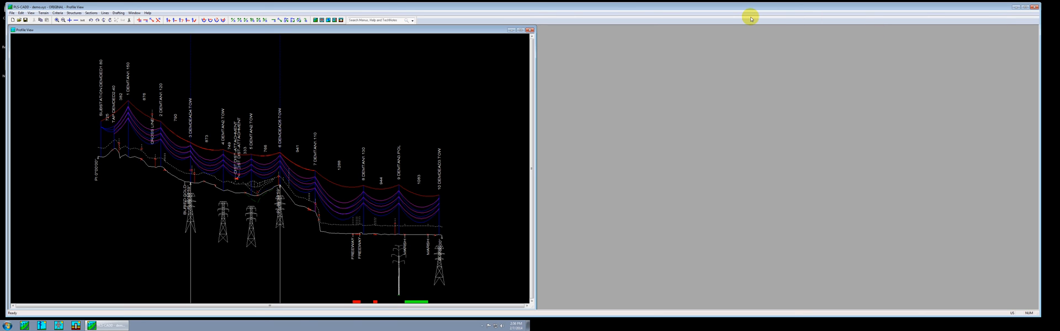
pyautogui.moveTo(773, 93)
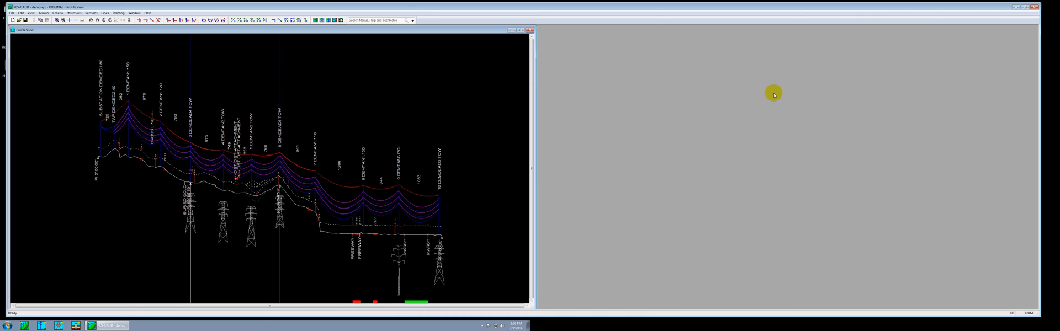
# - Fit PLS-CADD to monitor 1 and open the Lines > Reports list
pyautogui.click(87, 9)
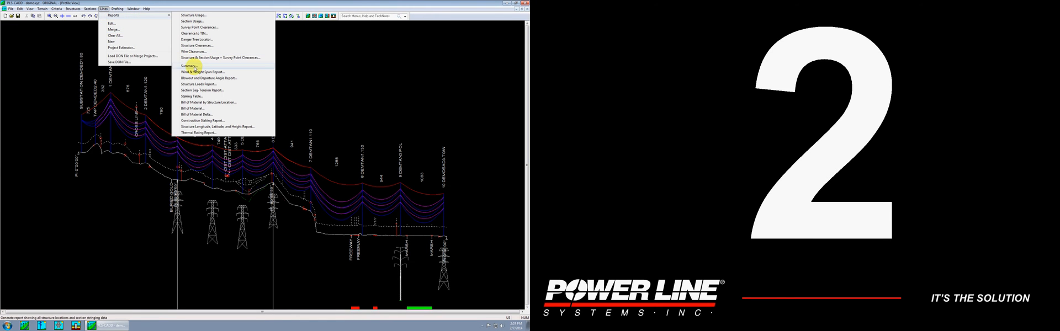
# - Open the Line Summary Report and drag it onto monitor 2
pyautogui.click(191, 66)
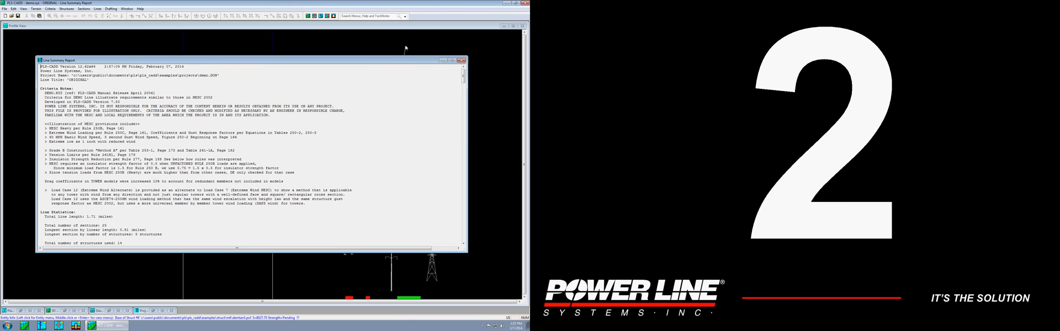
pyautogui.moveTo(250, 60); pyautogui.dragTo(318, 86)
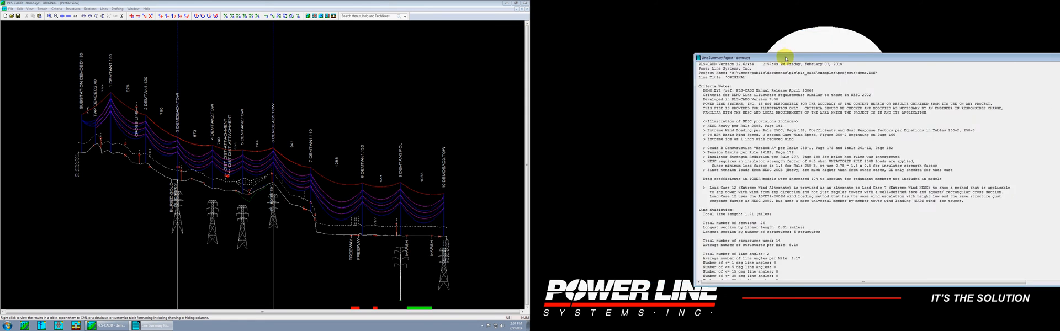
# - Maximize the Line Summary Report on monitor 2 and show its context menu
pyautogui.rightClick(717, 81)
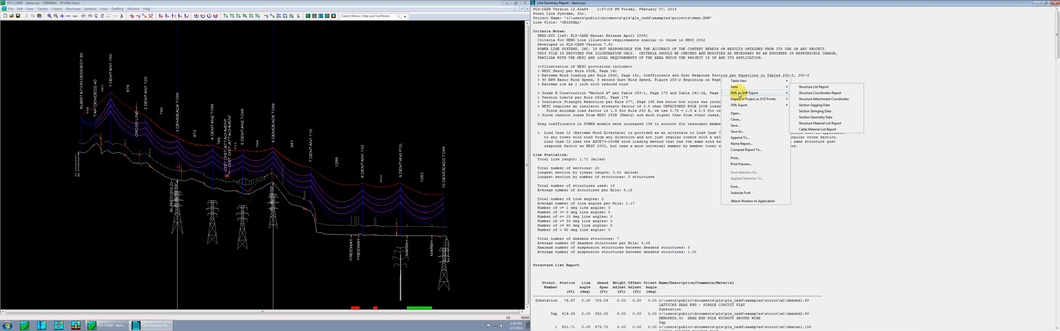
pyautogui.moveTo(742, 149)
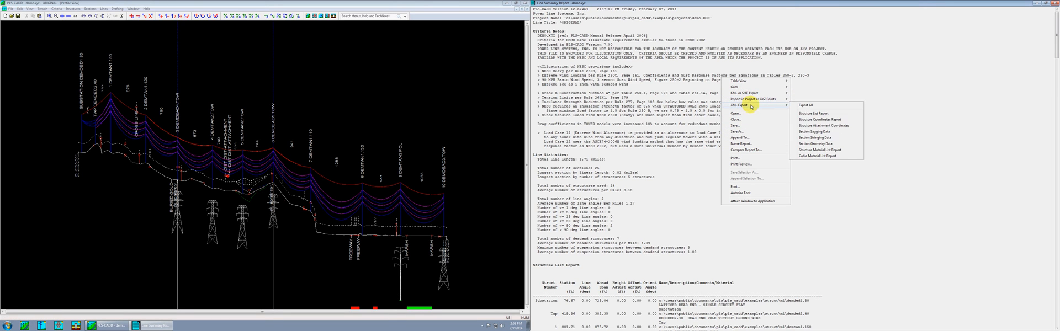
pyautogui.moveTo(753, 203)
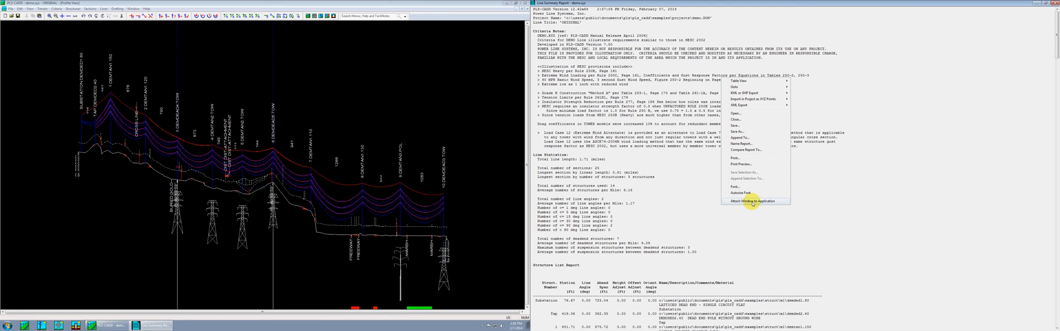
# - Attach the report back to PLS-CADD and scroll to the sagging and stringing data
pyautogui.click(746, 201)
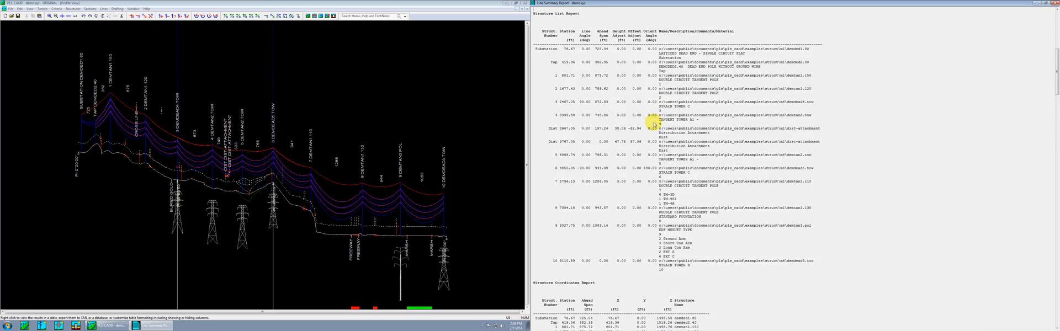
pyautogui.scroll(-3)
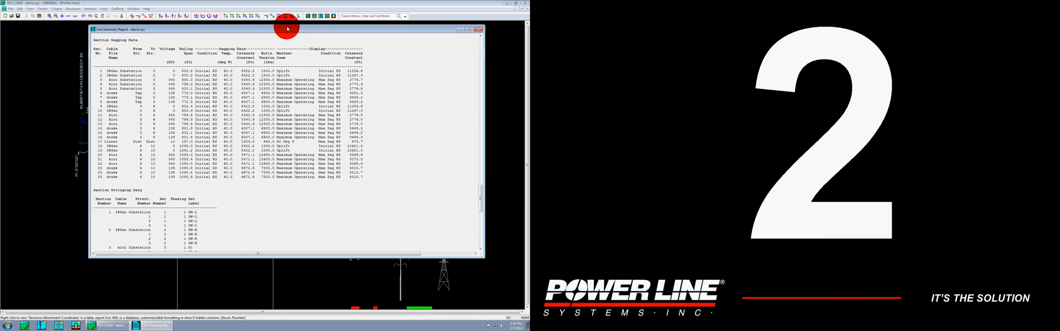
# - Maximize the attached report and show its menu with the Detach Window options
pyautogui.rightClick(238, 75)
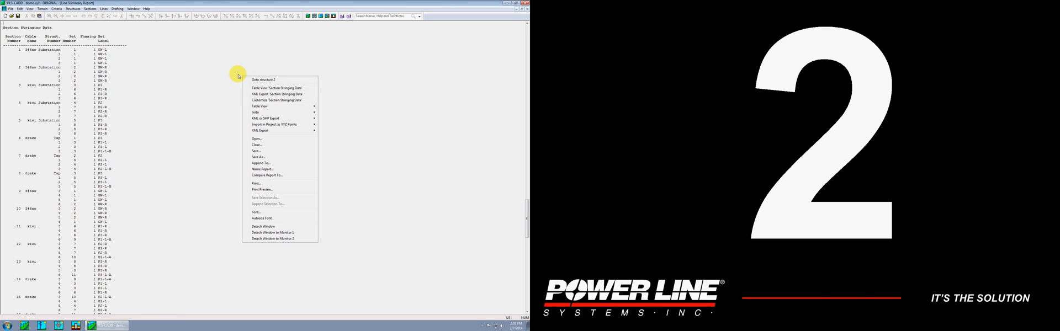